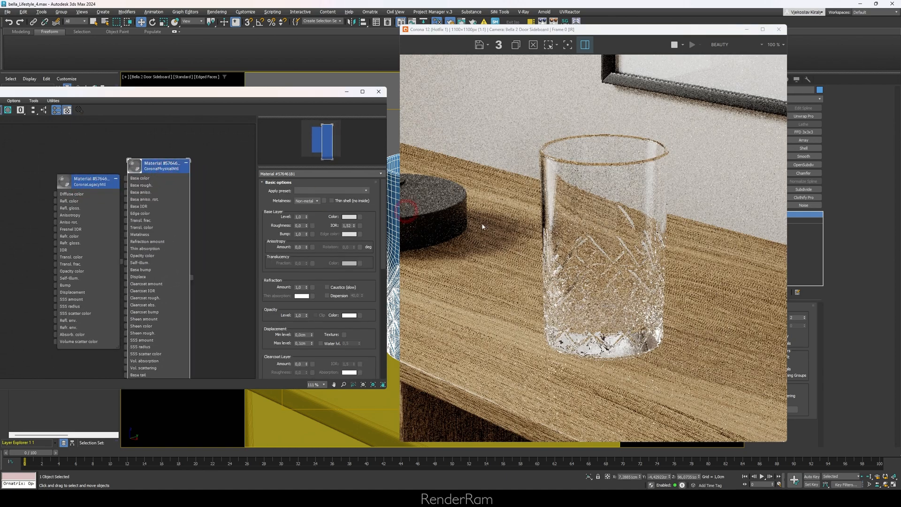
Inspect the CoronaLegacyMtl glass material's settings in the Slate Material Editor
click(330, 190)
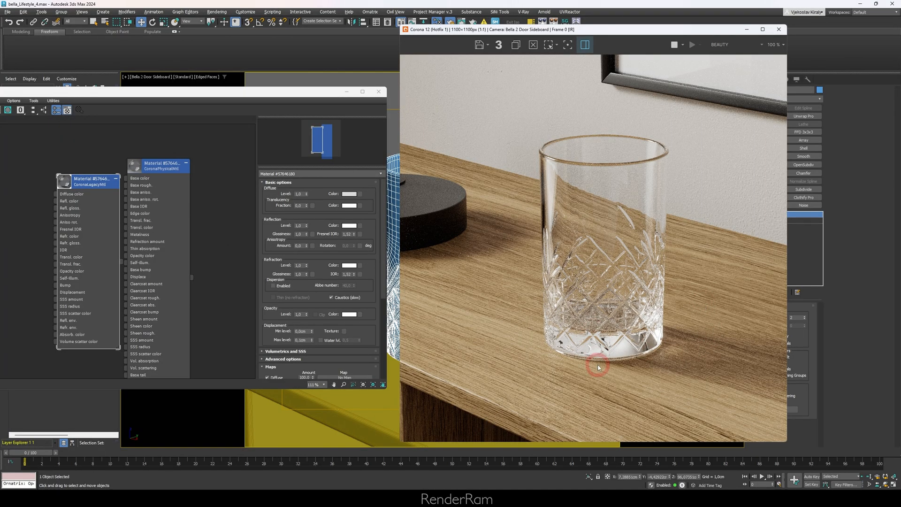
mouse_move(668, 346)
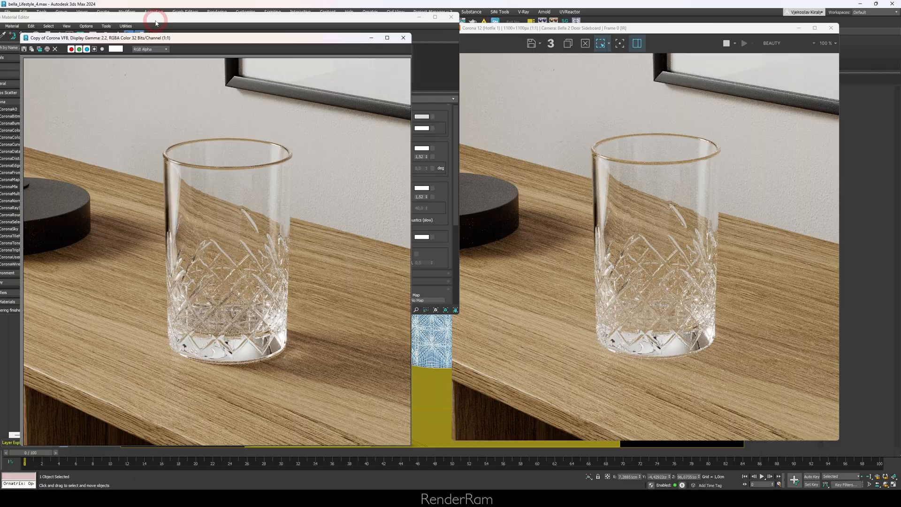
Set the legacy glass material's refraction Level to 0.65
click(403, 37)
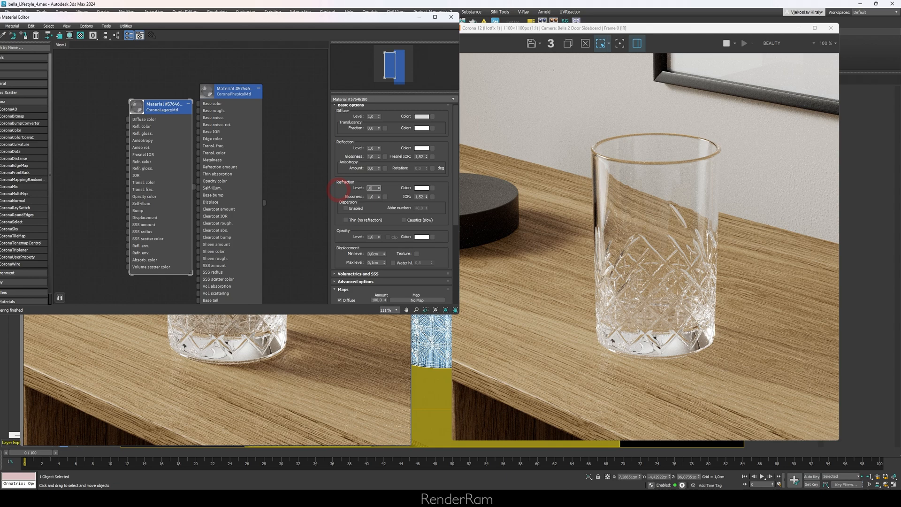
click(372, 188)
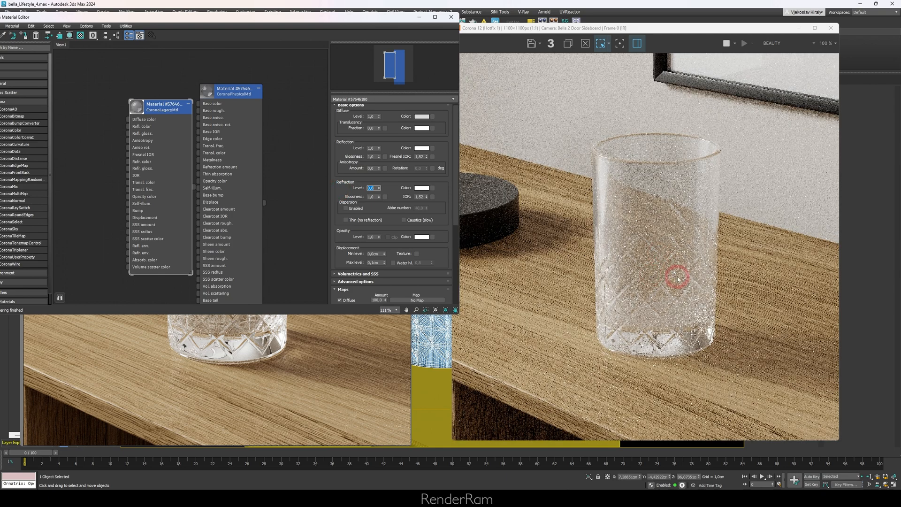
mouse_move(751, 381)
text(0,65)
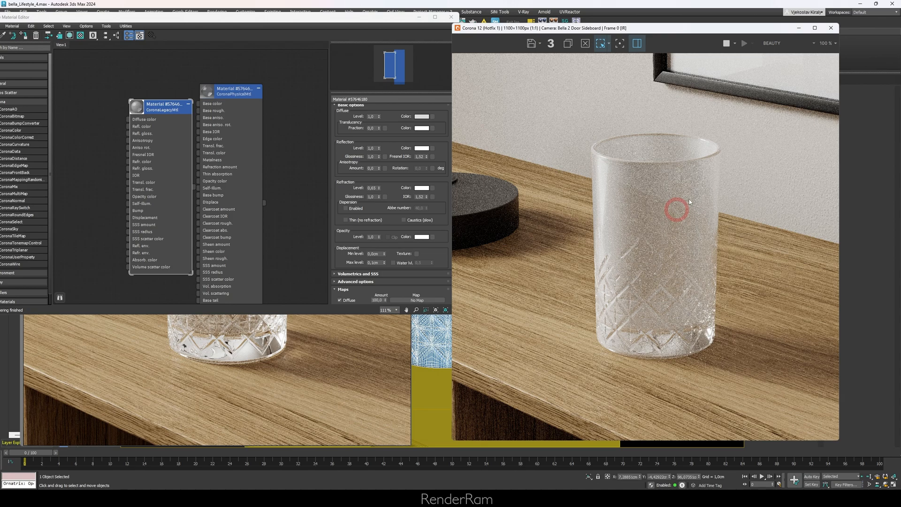
mouse_move(714, 192)
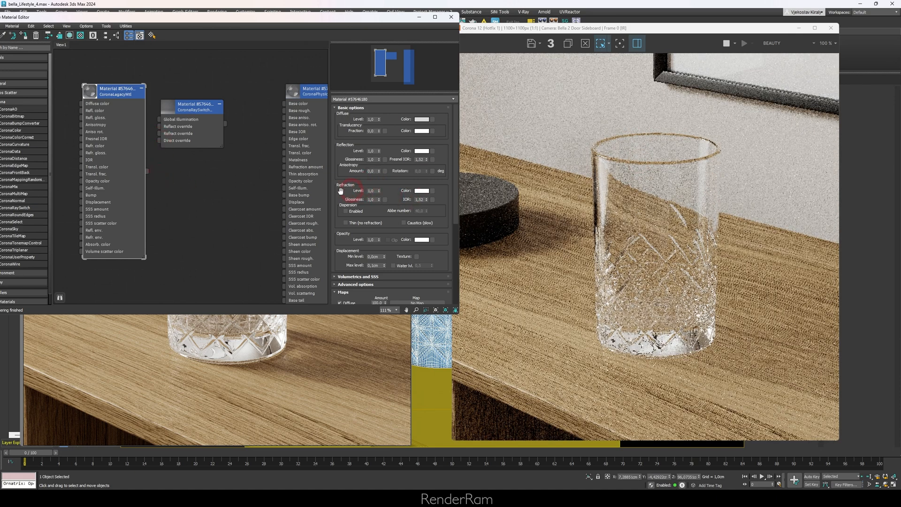
Wire the CoronaLegacyMtl glass output into the CoronaRaySwitchMtl override slots
click(196, 109)
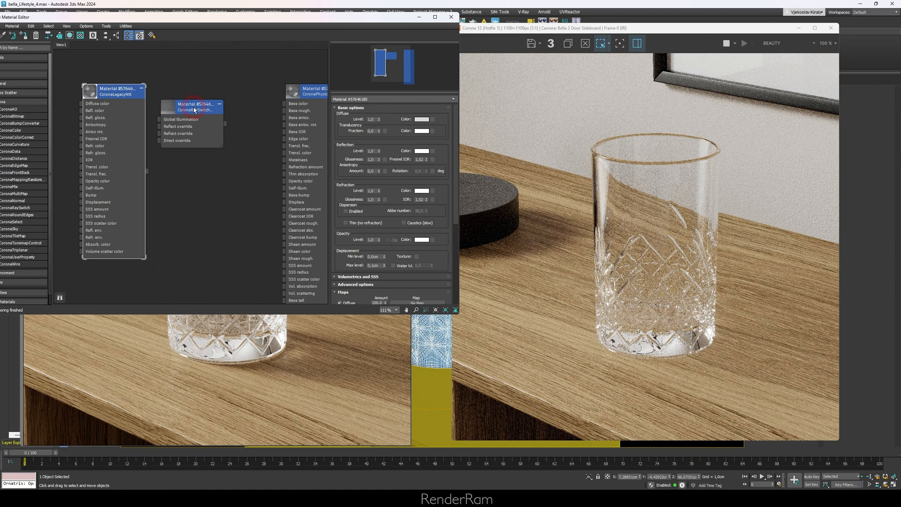
drag(198, 107, 224, 143)
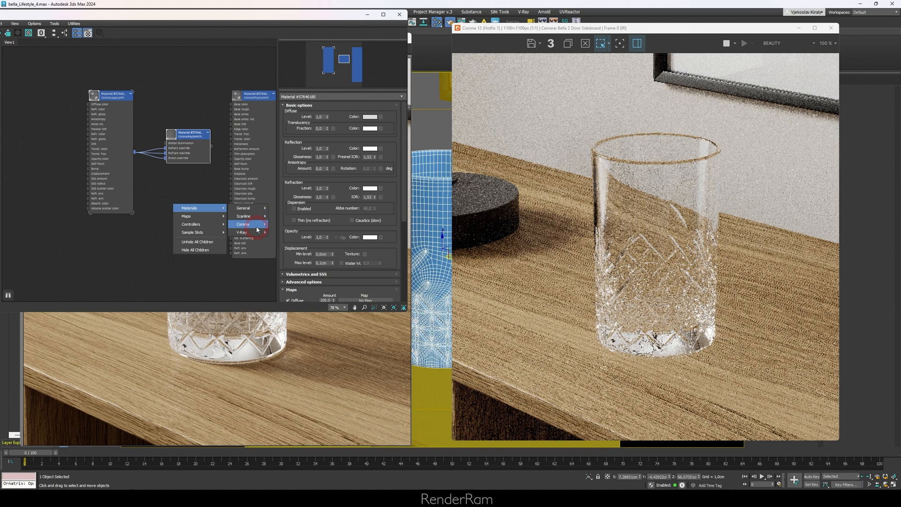
Create a new CoronaLegacyMtl node for a Ray Switch override
click(242, 223)
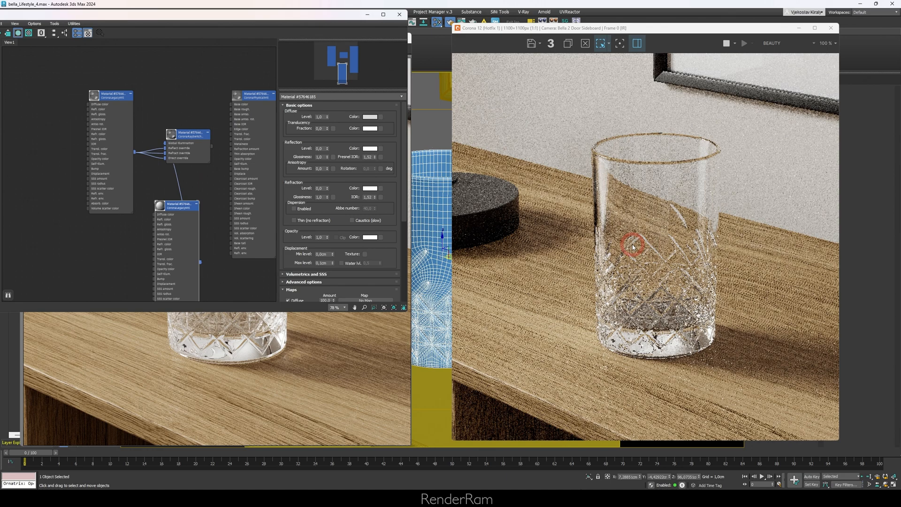
mouse_move(372, 369)
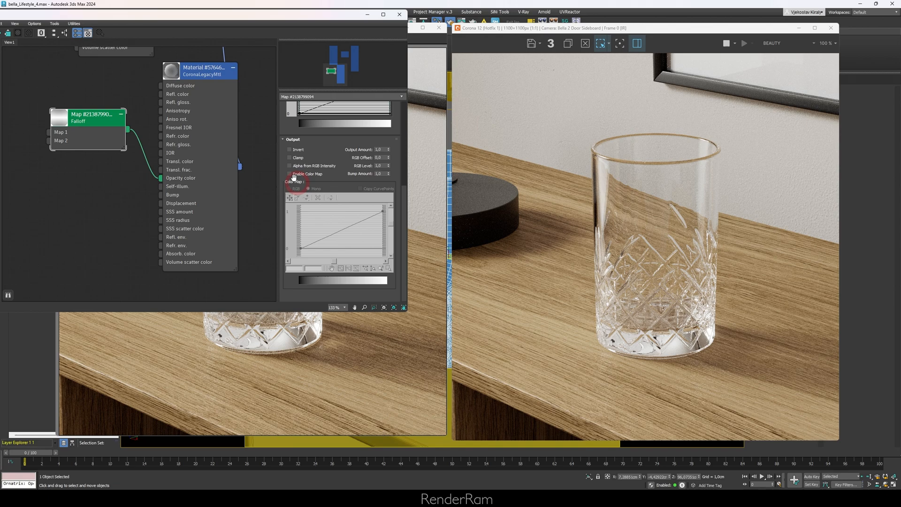
Enable Color Map in the Falloff map's Output rollout for a custom curve
click(289, 174)
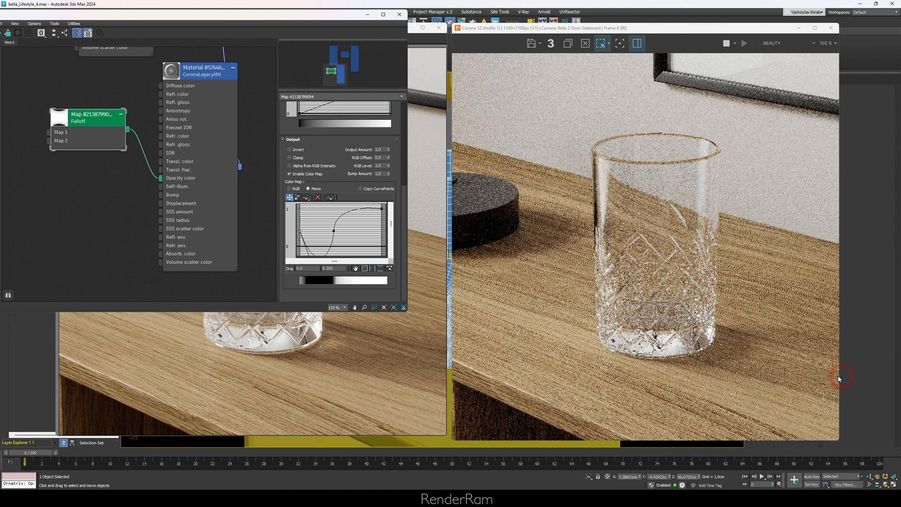
mouse_move(701, 340)
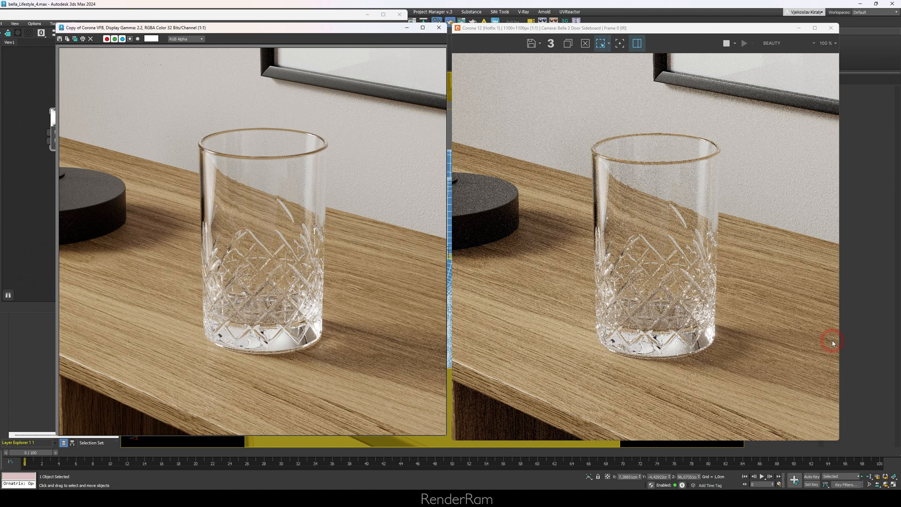
mouse_move(221, 187)
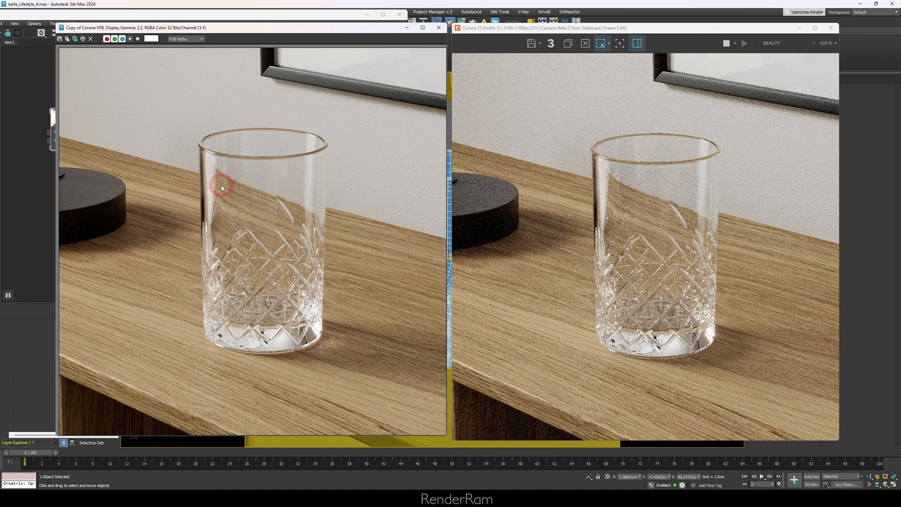